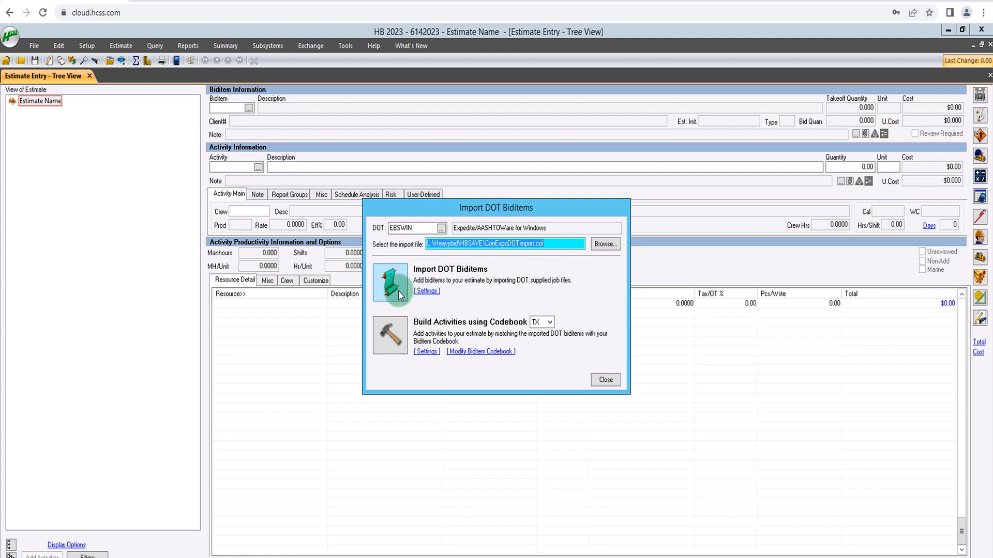
Import the seventeen DOT bid items from the Expedite file into the estimate.
click(391, 282)
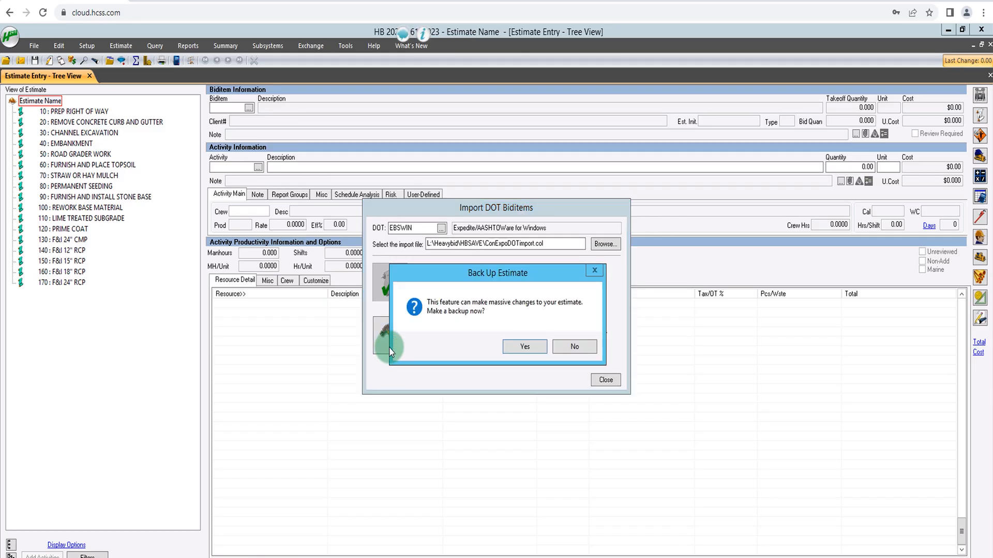
Build 19 codebook activities totalling $1,086,089.76, then close the DOT import window.
click(574, 347)
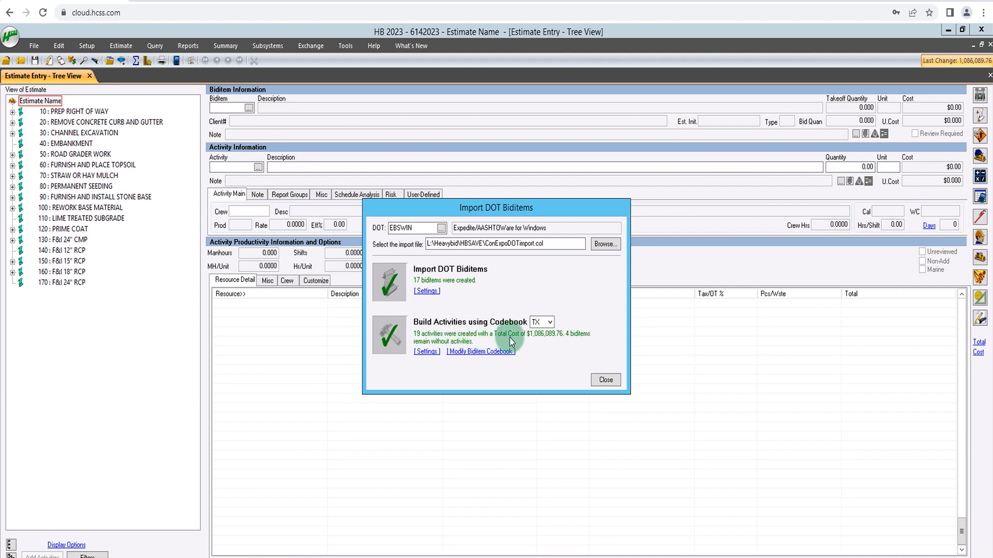
mouse_move(564, 344)
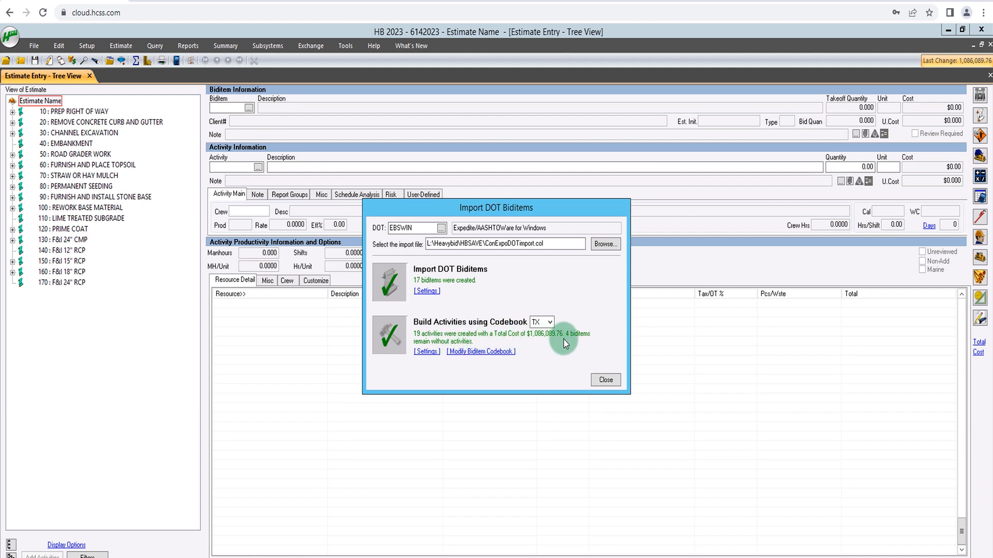
mouse_move(575, 342)
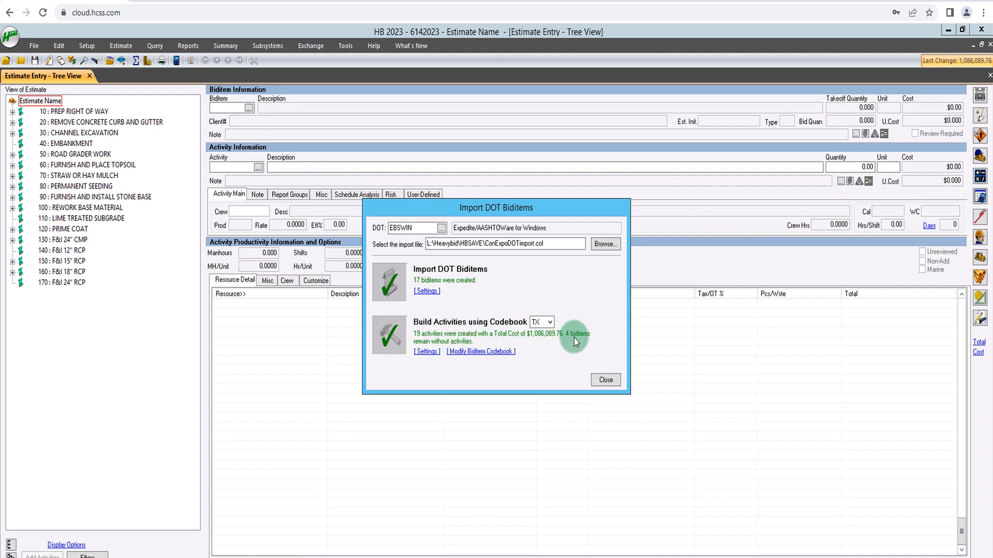
click(604, 380)
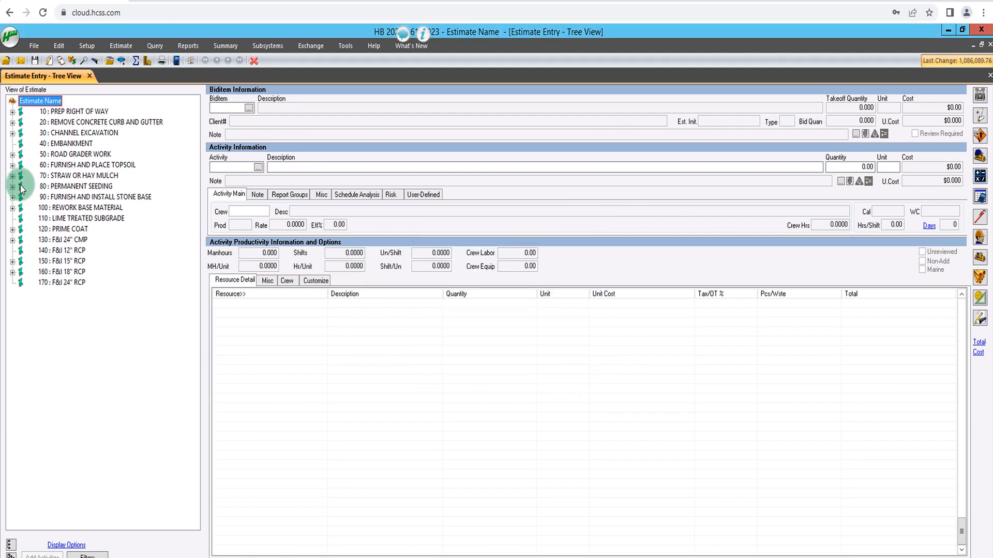
Expand bid item 10 and view the Clear & Grub - Medium activity costing $24,463.05.
click(12, 111)
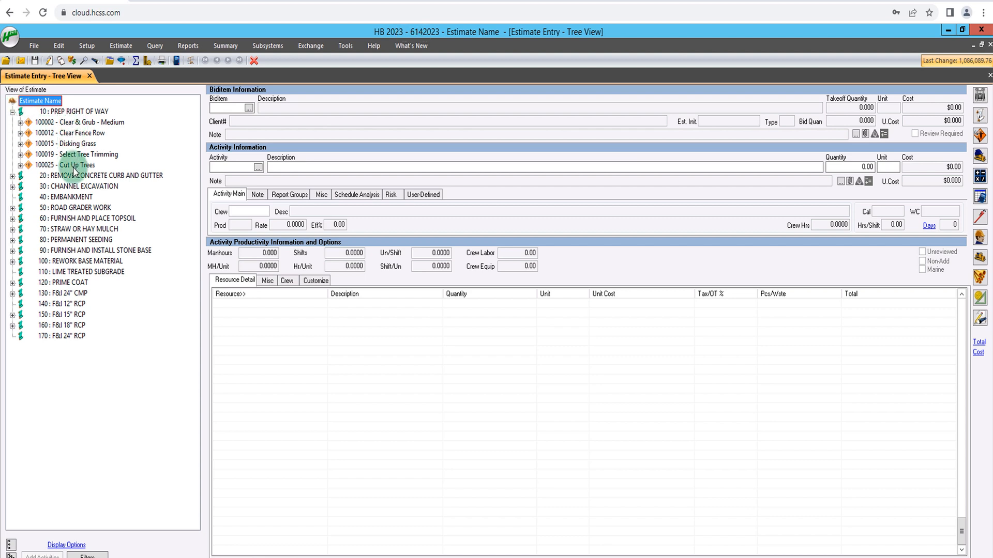
click(79, 122)
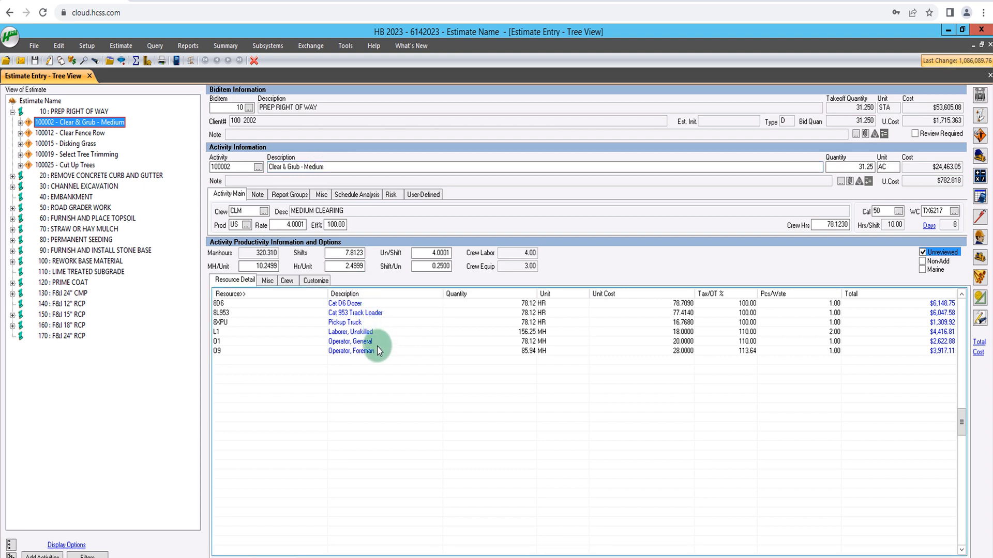
mouse_move(510, 342)
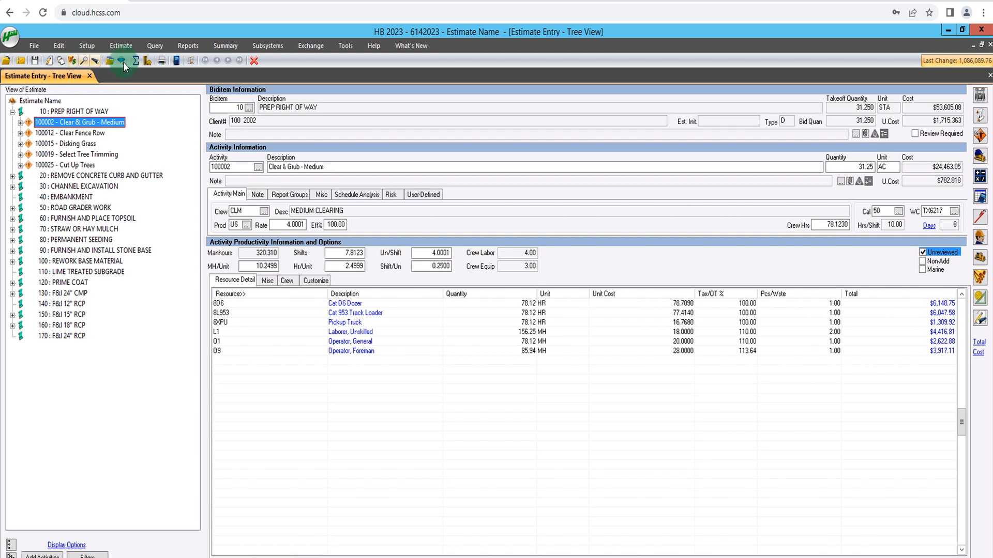
Show the Bid Summary despite zero-priced items: markup 92,609, total 1,266,005.
click(120, 60)
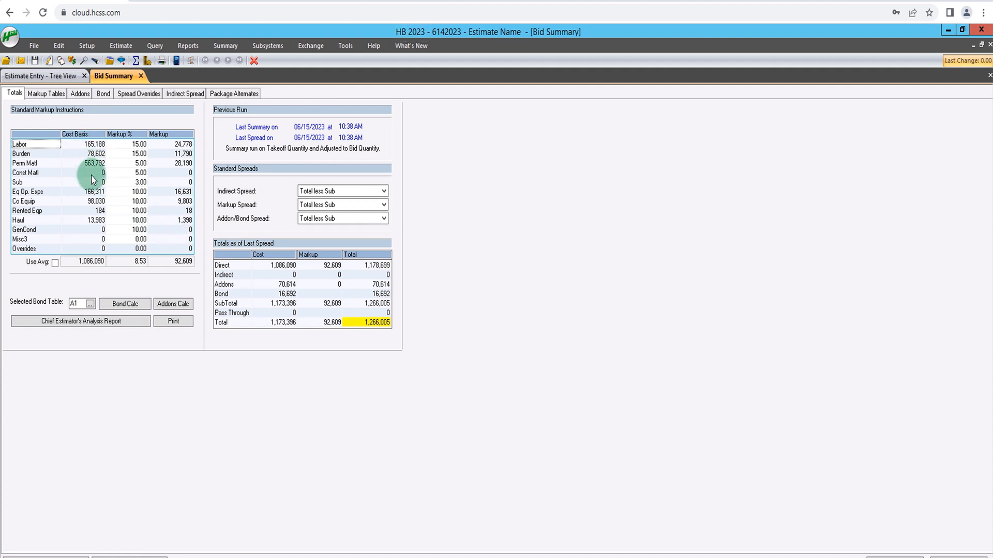
mouse_move(131, 174)
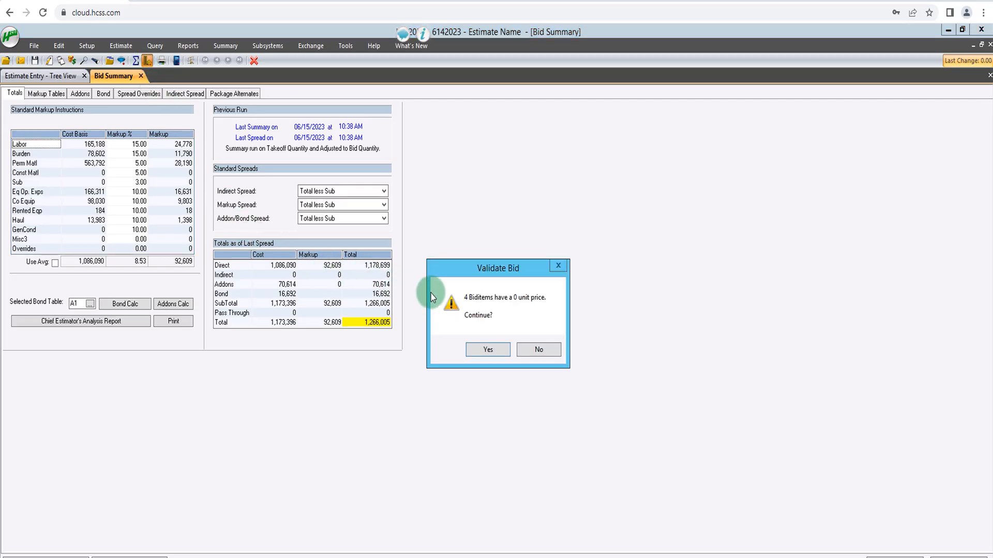
click(538, 349)
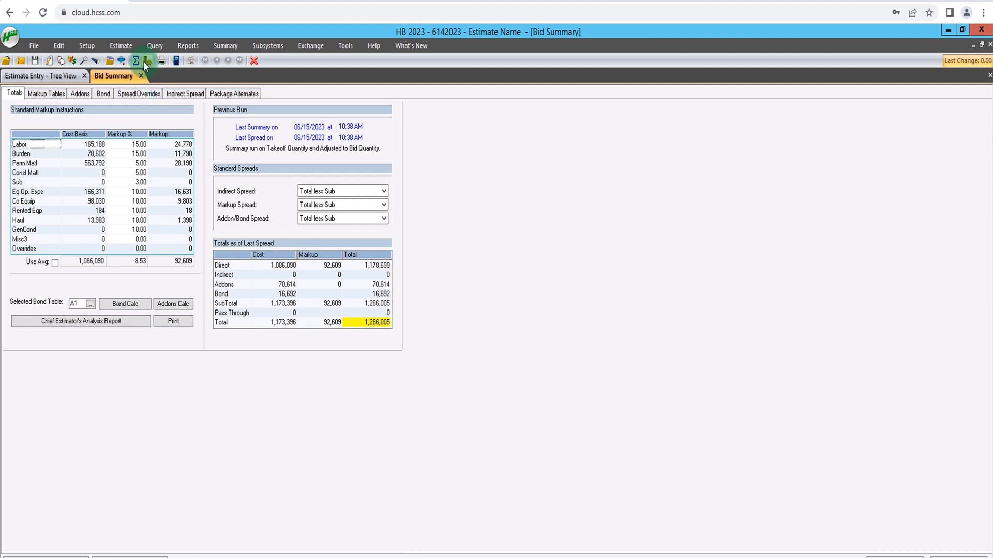
Price PREP RIGHT OF WAY at 2,000.00 and preview the Bid Pricing Report.
click(147, 60)
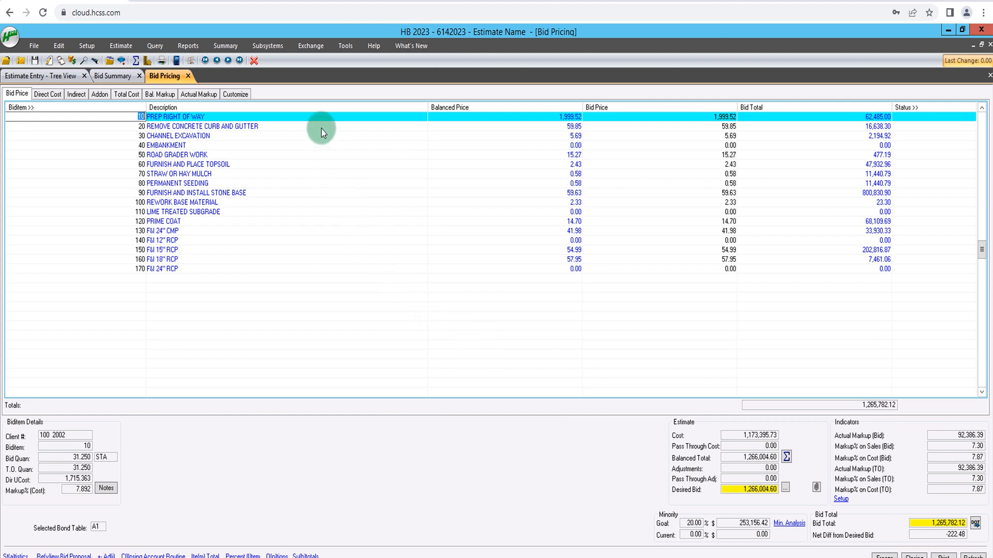
mouse_move(337, 249)
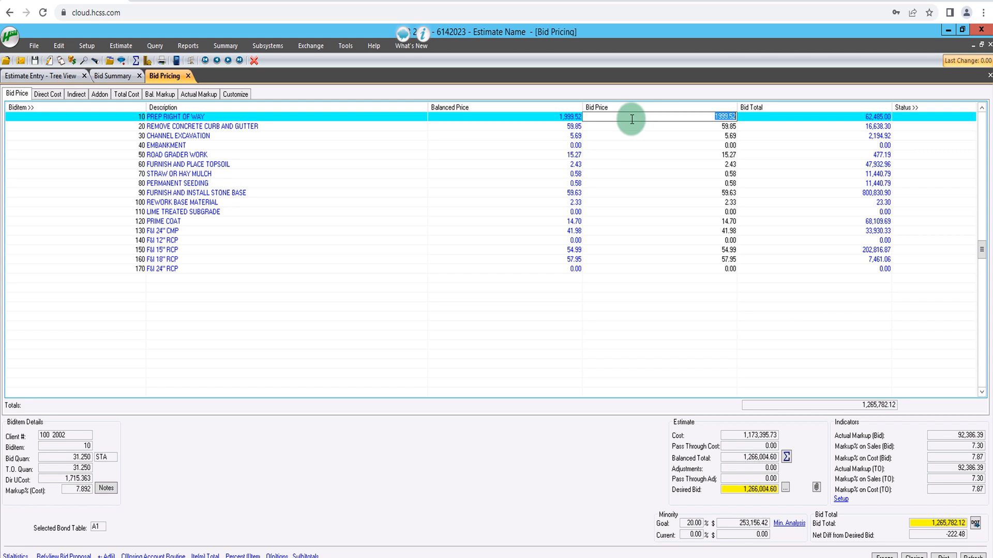
text(2000.00)
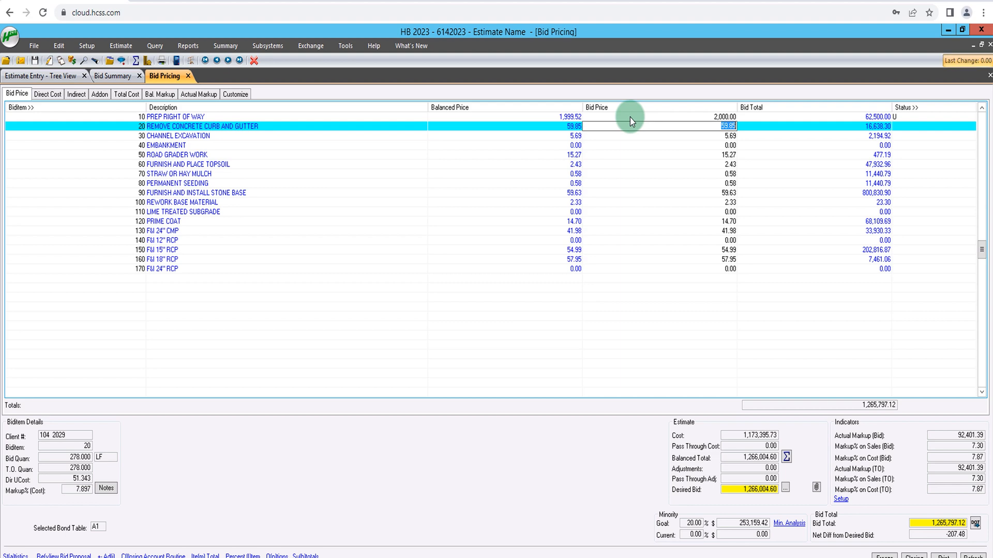
mouse_move(753, 237)
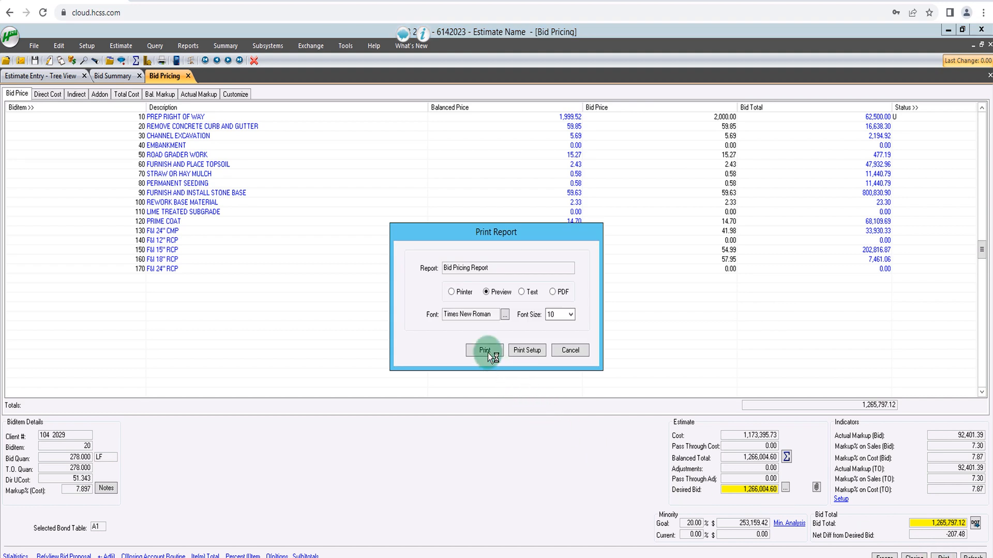
click(484, 350)
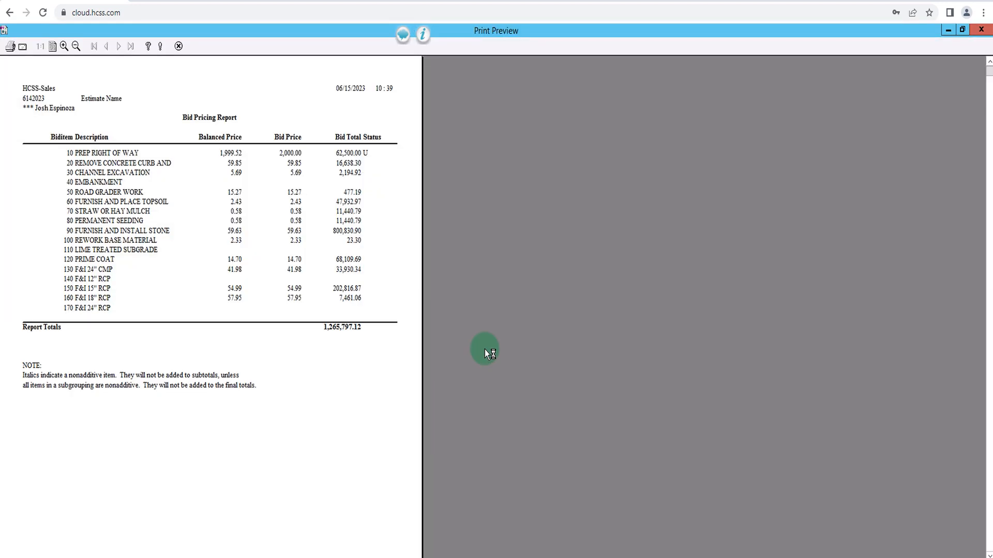